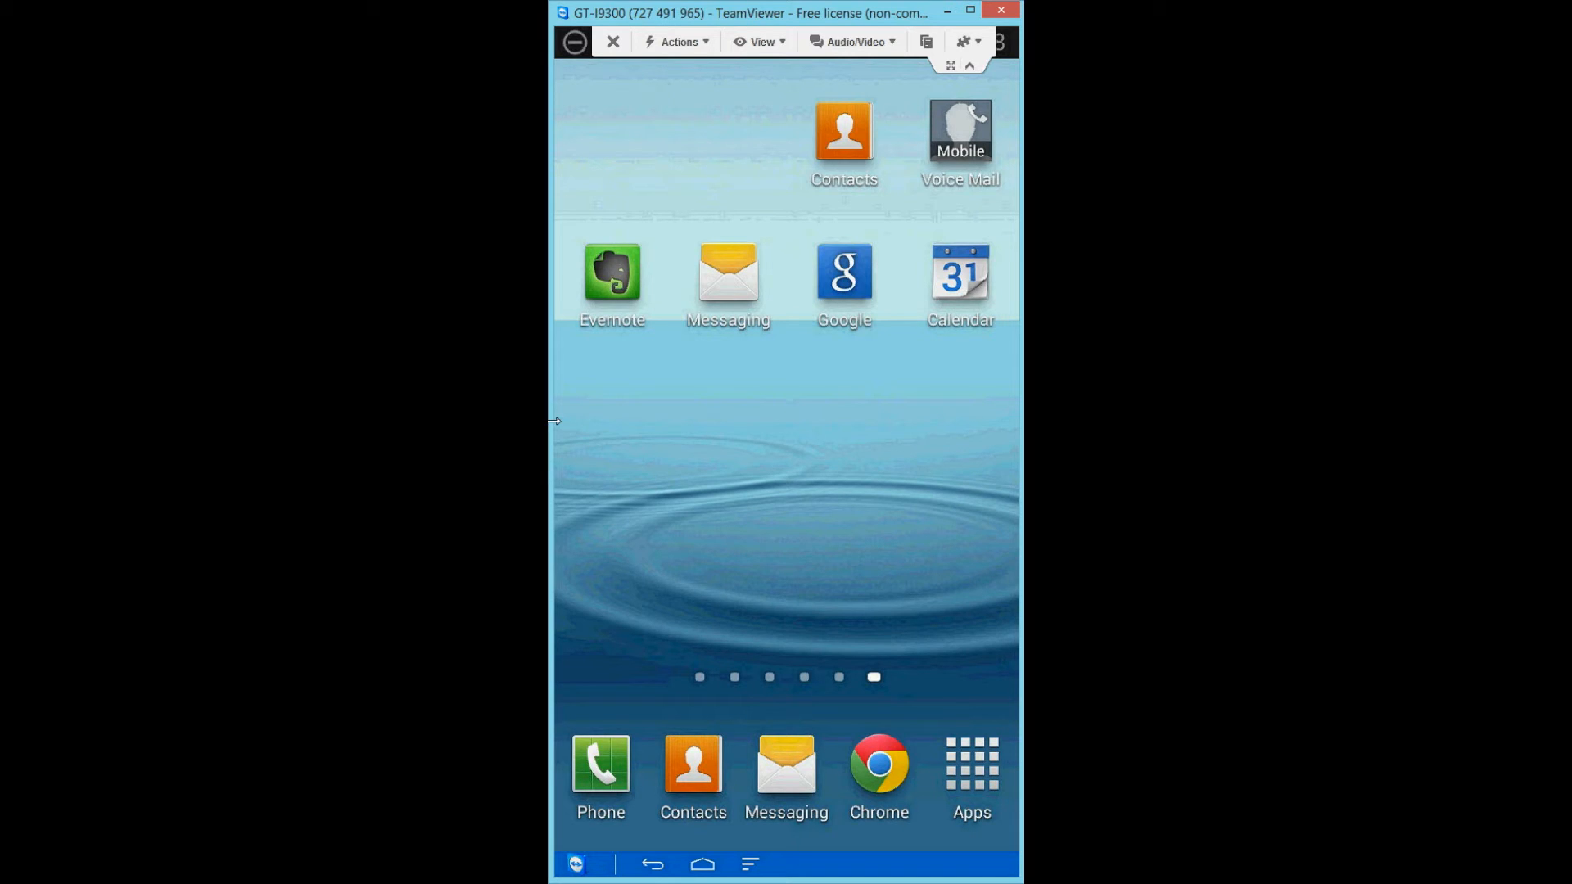
mouse_move(776, 410)
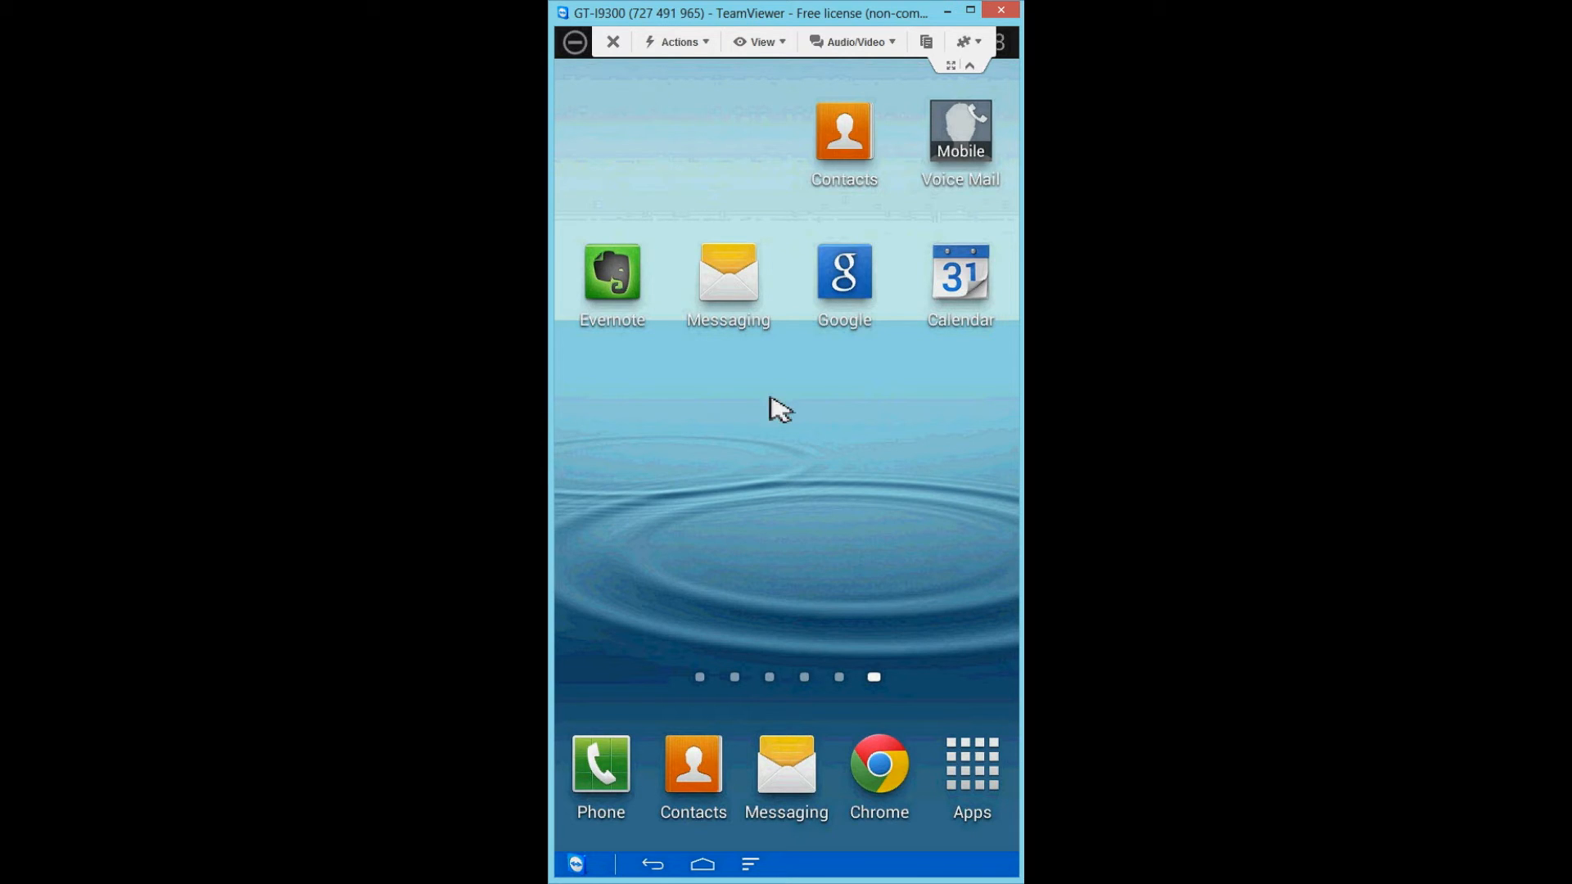
mouse_move(960, 141)
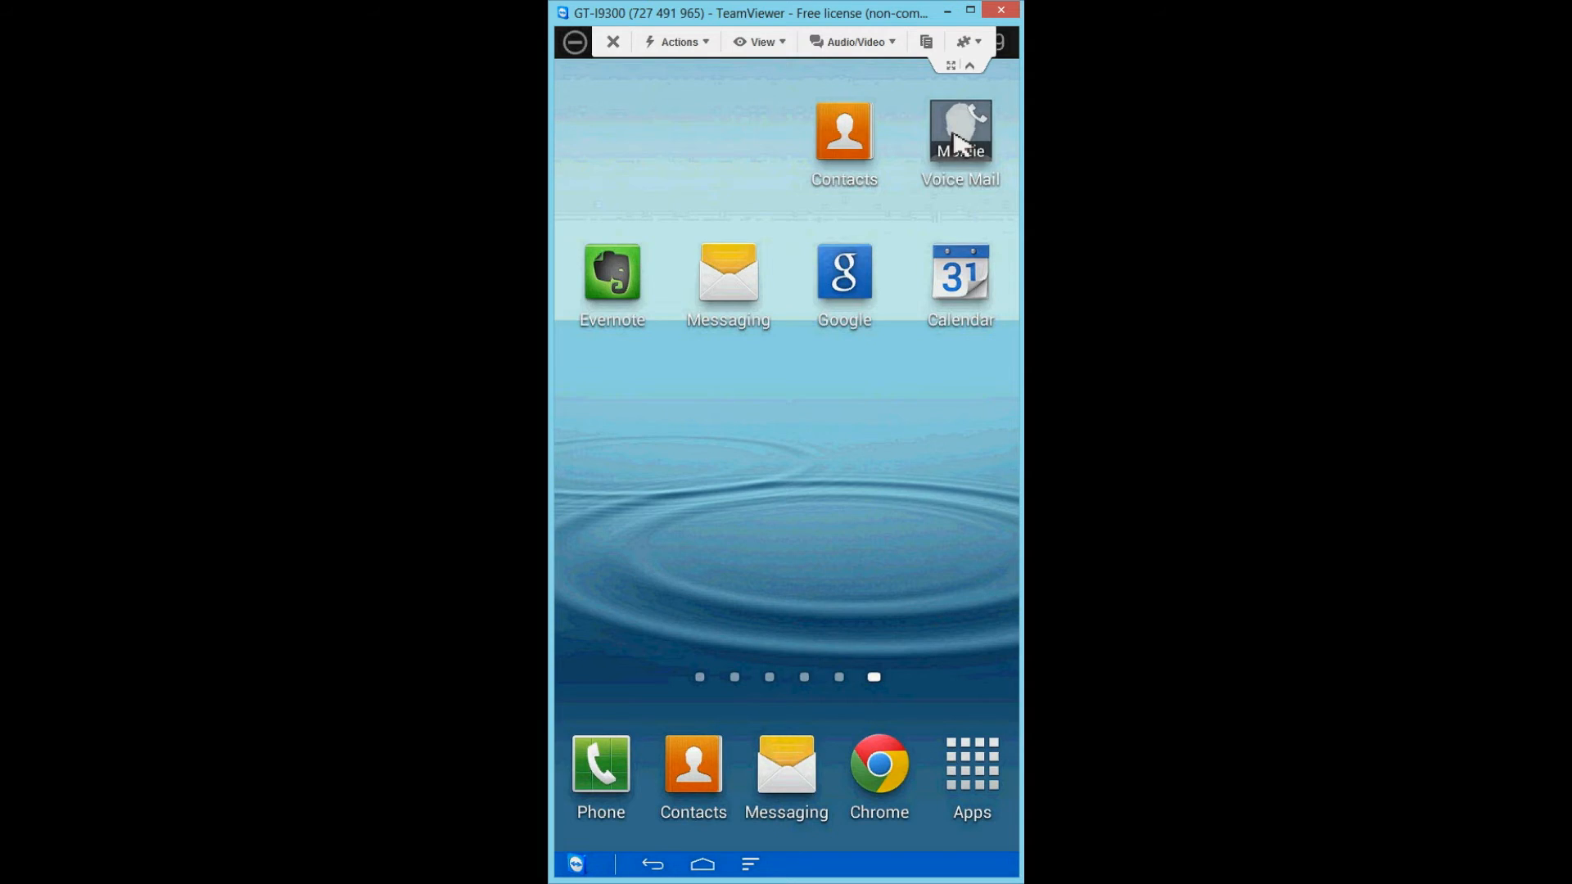
Call the Mobile Voice Mail from its shortcut on the mirrored phone's home screen.
click(958, 131)
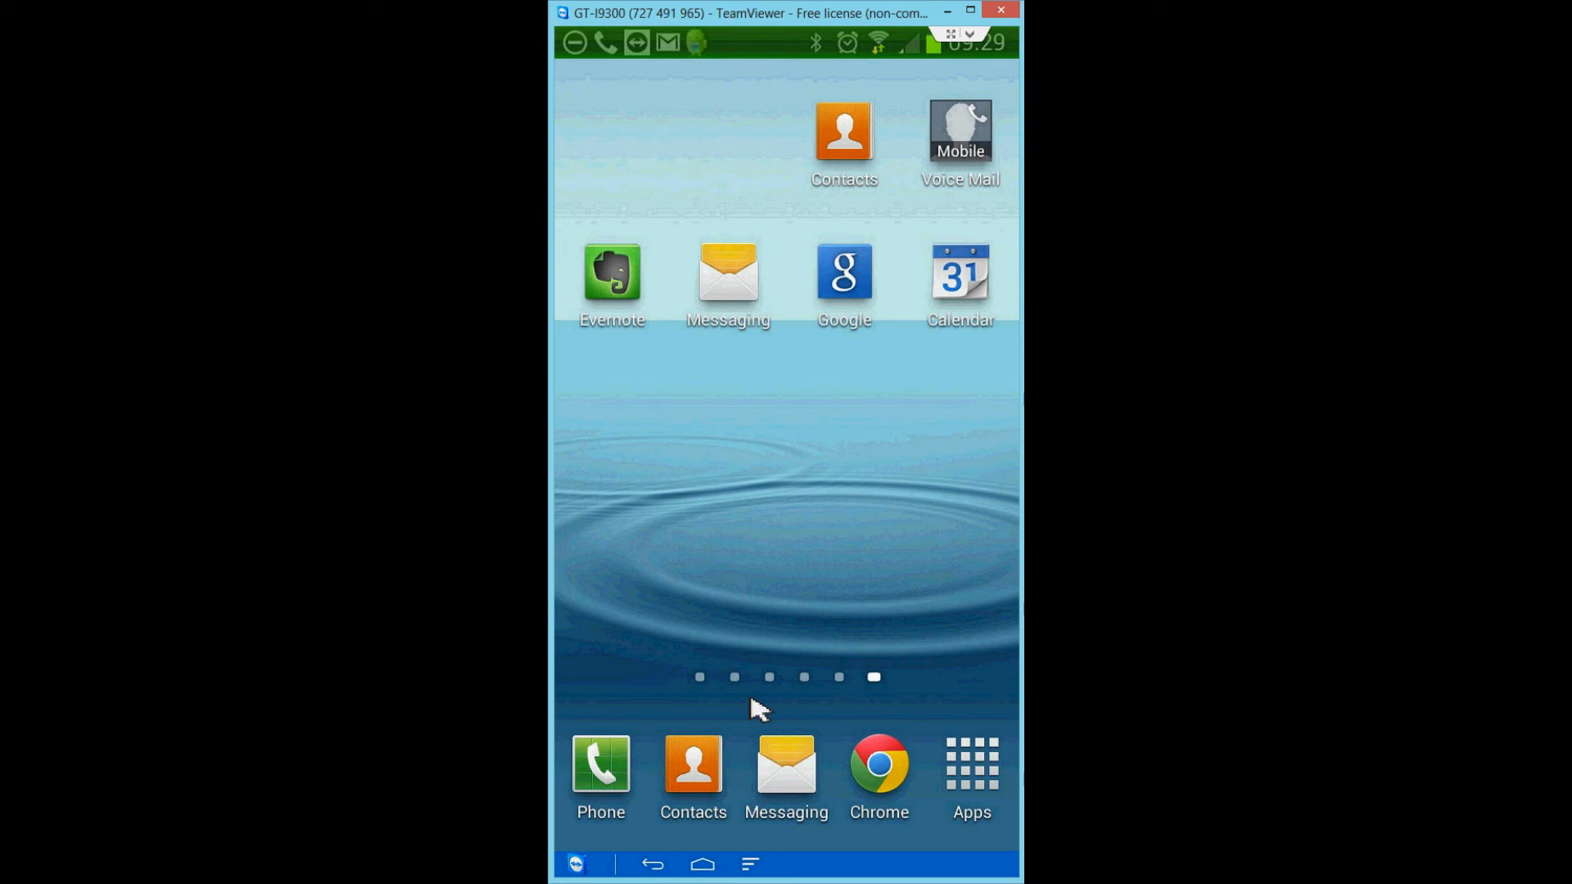
mouse_move(704, 783)
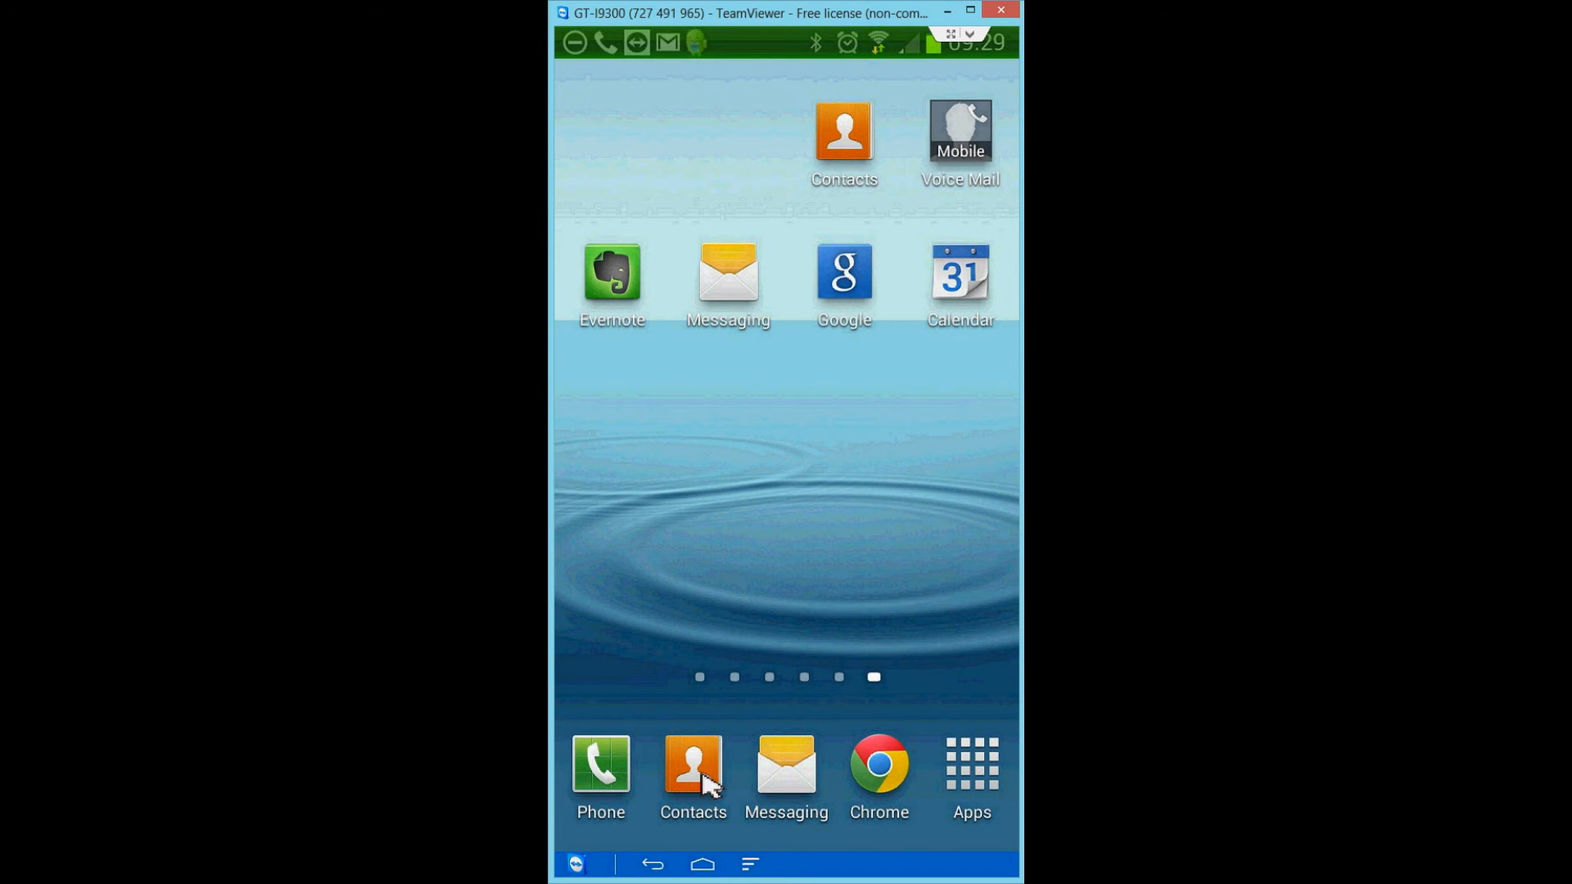
Return to the Android home screen, leaving the voicemail call running in the background.
click(691, 771)
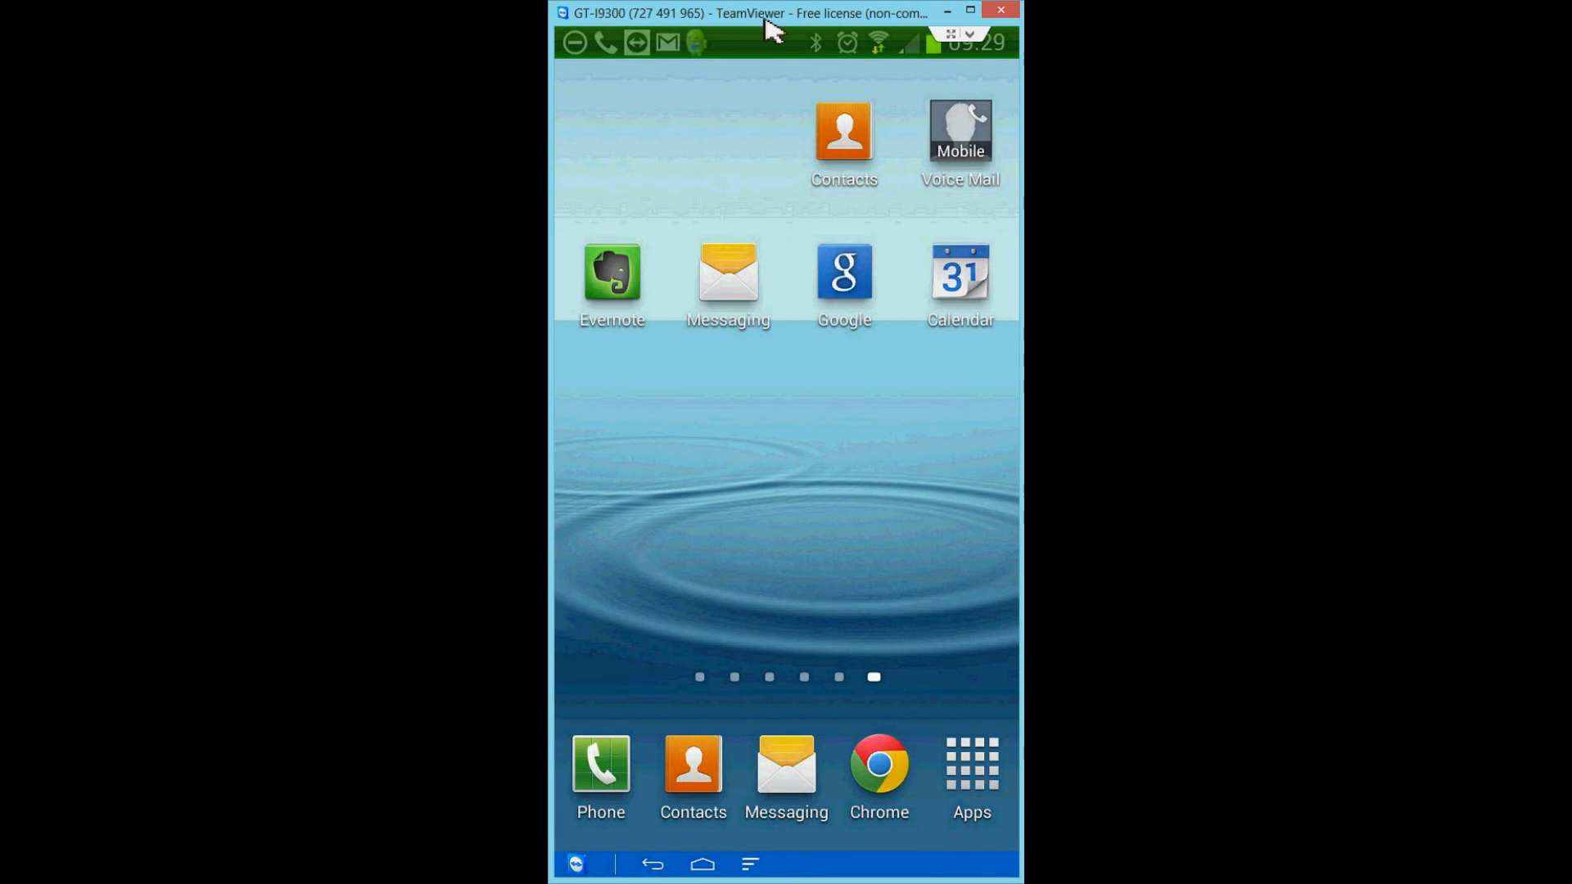
mouse_move(755, 43)
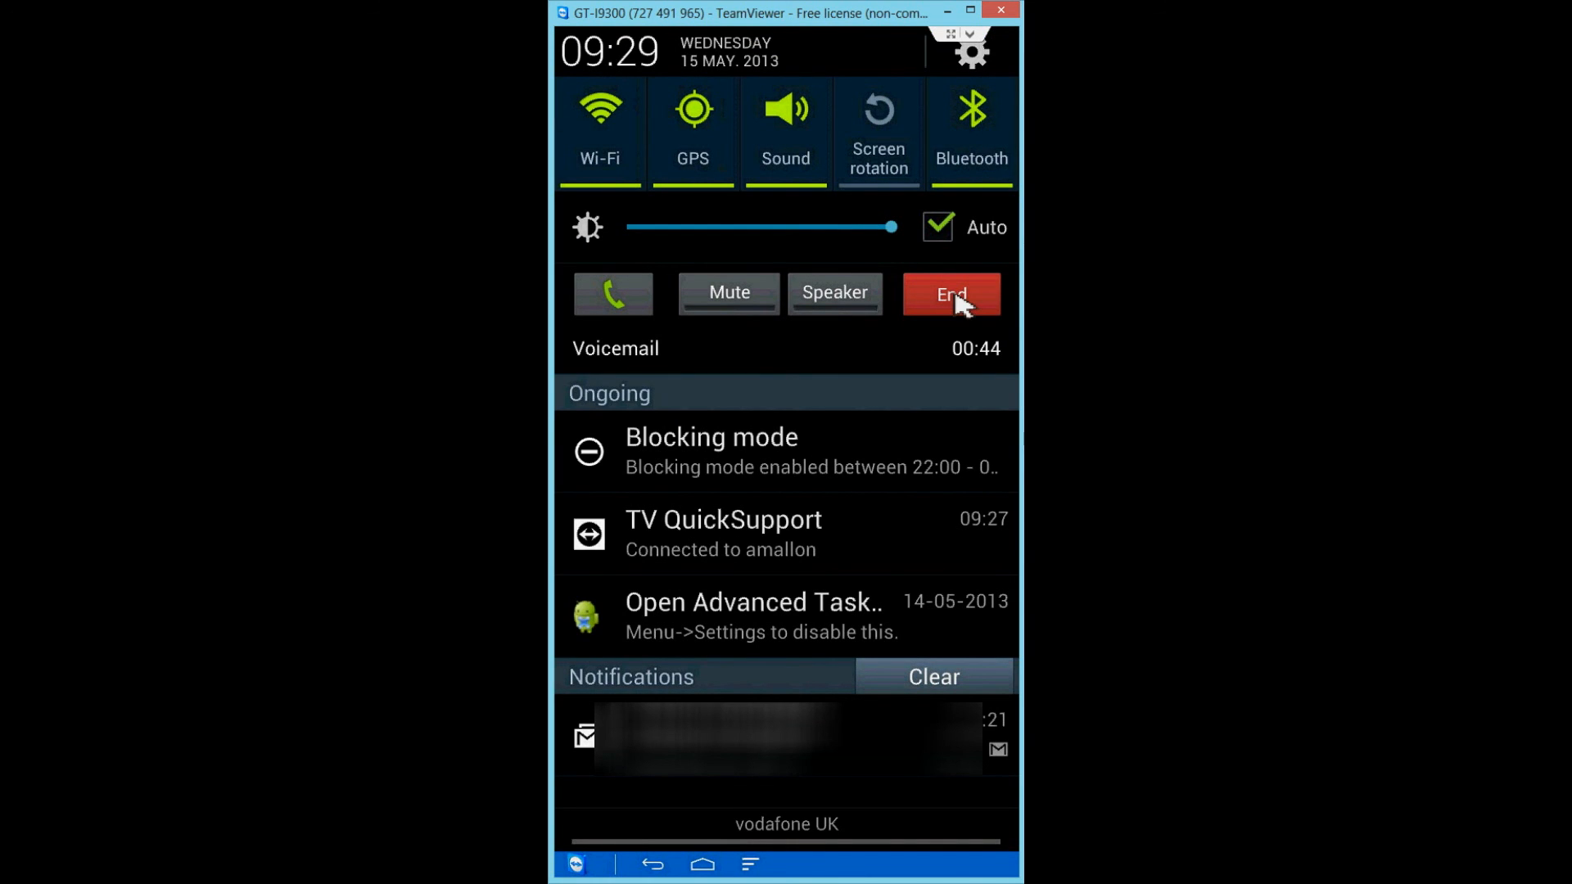
mouse_move(612, 301)
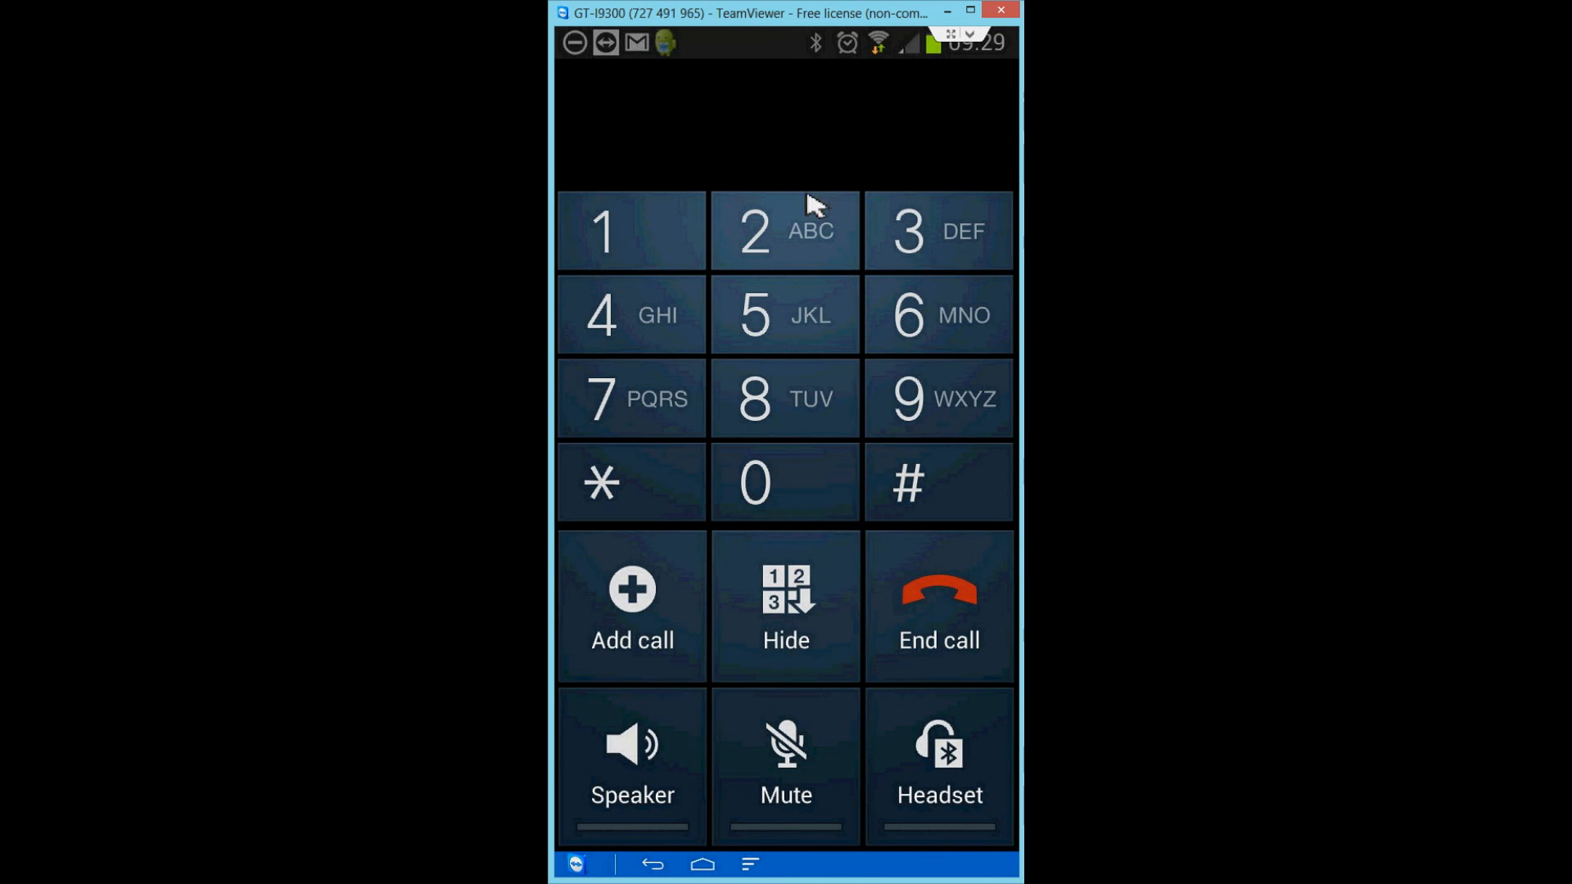
mouse_move(943, 619)
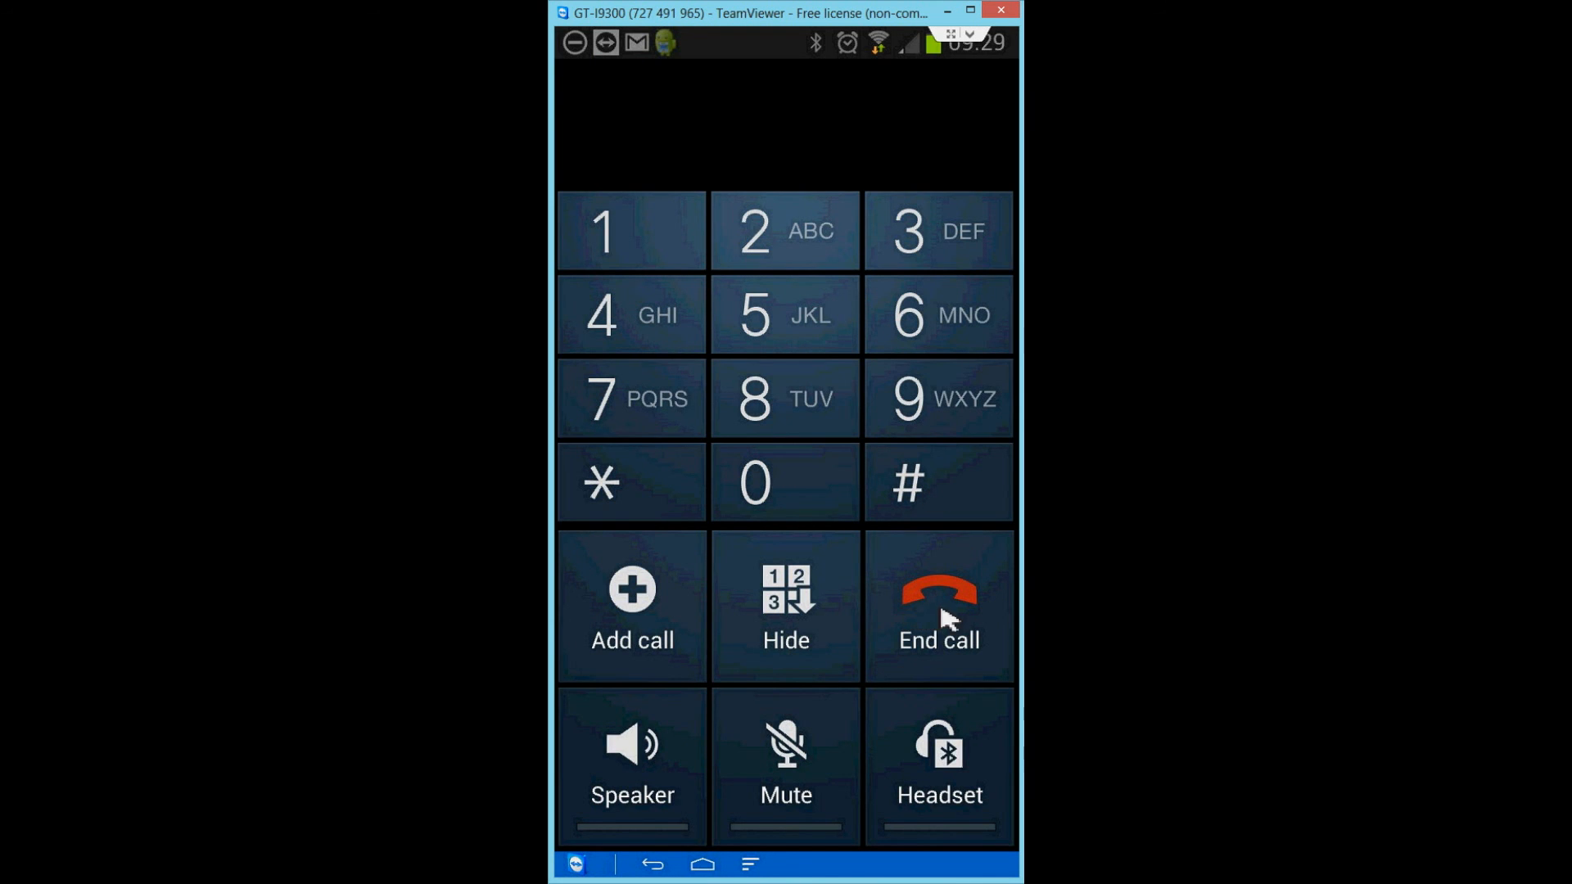
End the voicemail call from the in-call keypad screen.
click(938, 606)
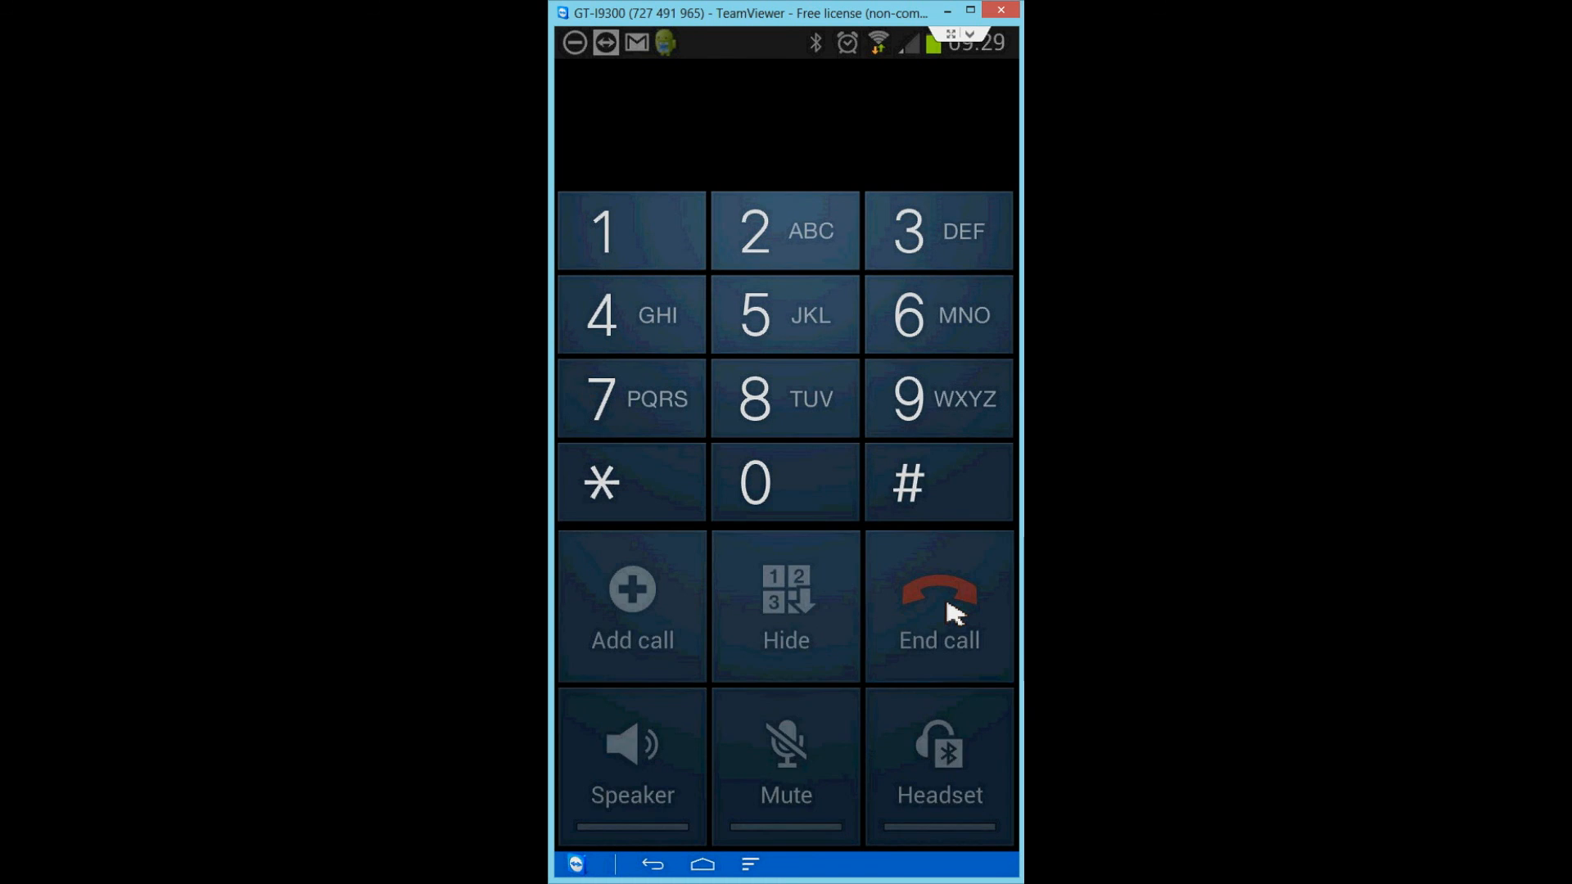